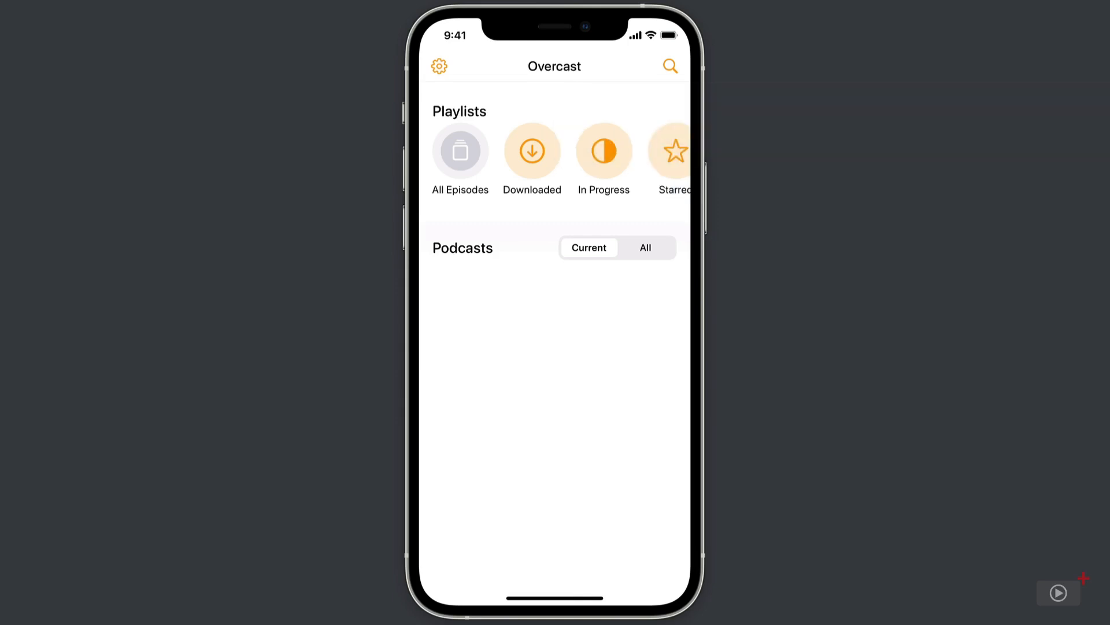
Scroll the default playlists row leftward to reveal Starred and the add-playlist option
left_click(439, 66)
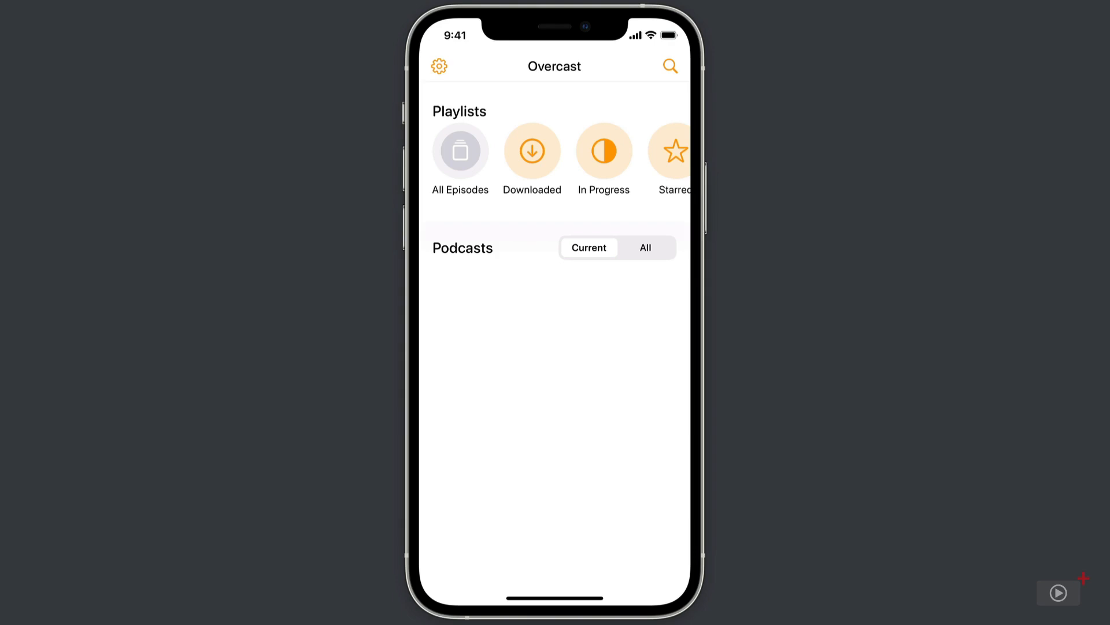
scroll("left", 3)
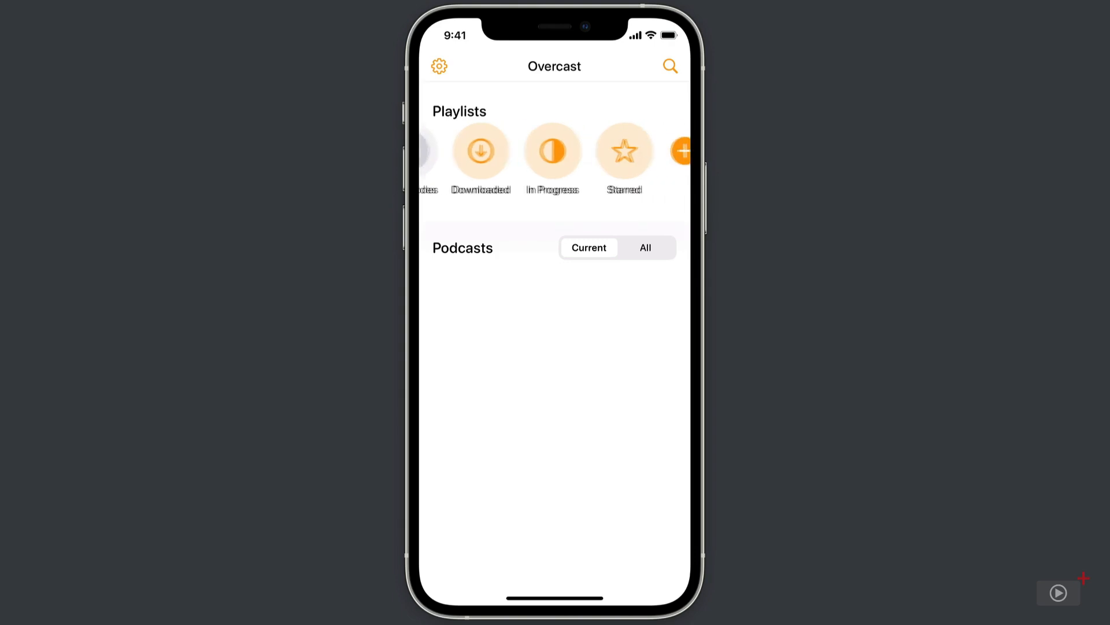
scroll("left", 3)
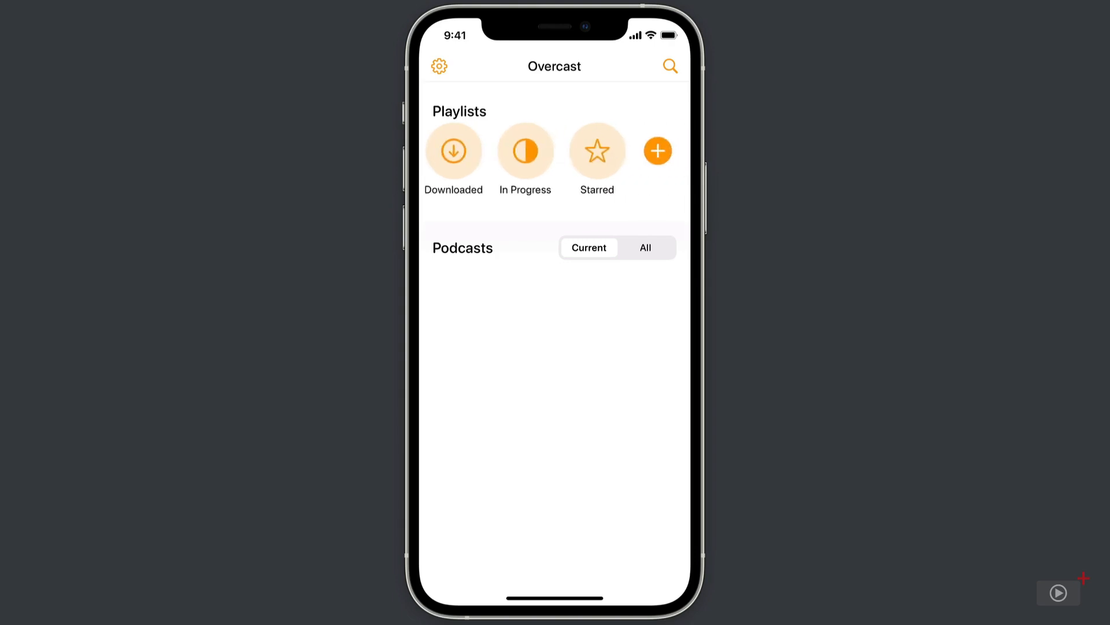